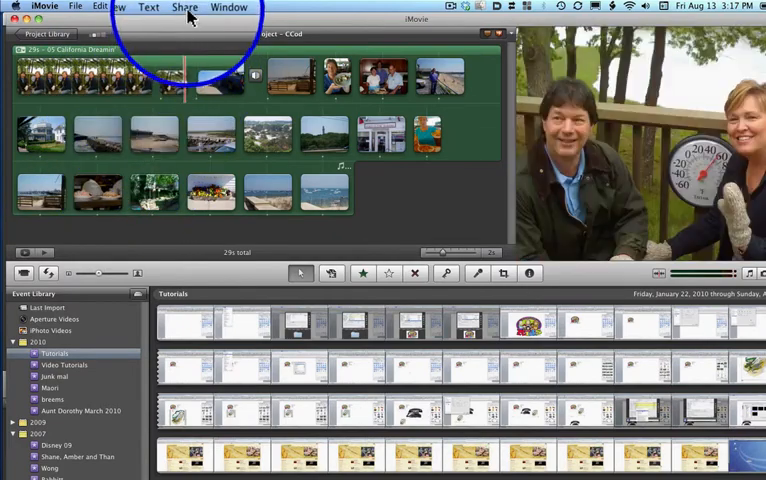
- Open iMovie's Share to Media Browser dialog for the CCod project
{"action": "left_click", "coordinate": [182, 9]}
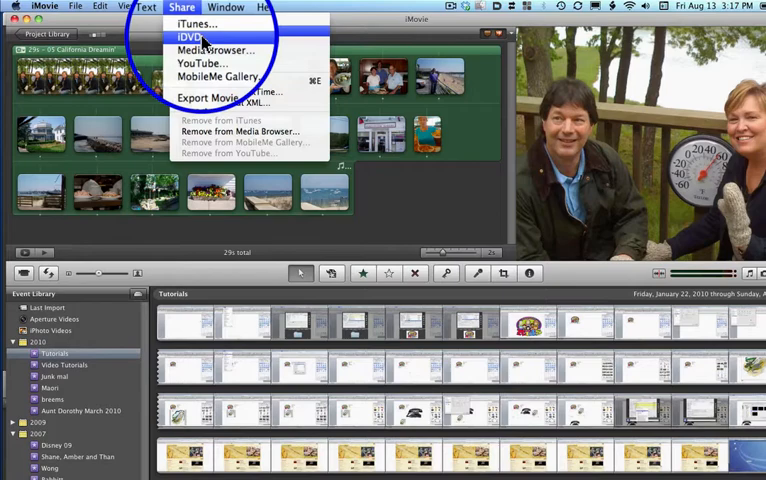
{"action": "mouse_move", "coordinate": [215, 50]}
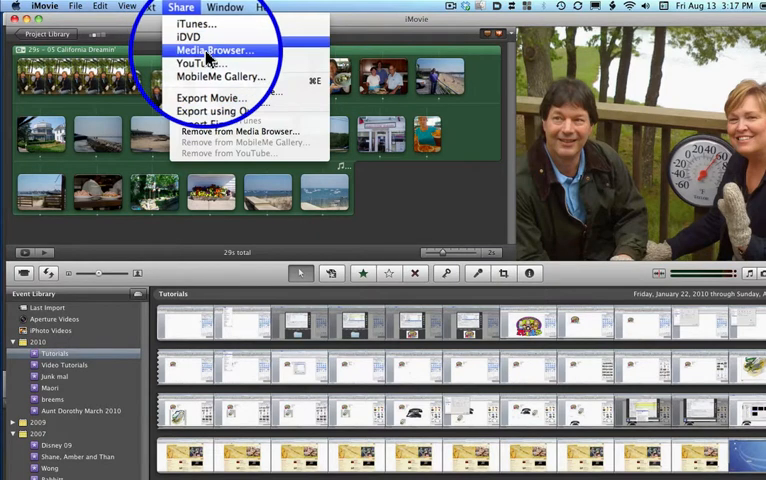
{"action": "left_click", "coordinate": [212, 50]}
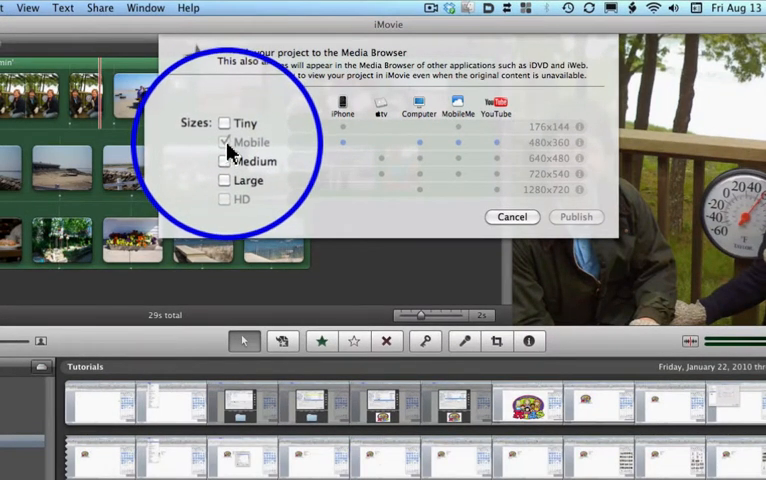
- Add Tiny alongside Mobile and publish CCod to the Media Browser
{"action": "left_click", "coordinate": [224, 127]}
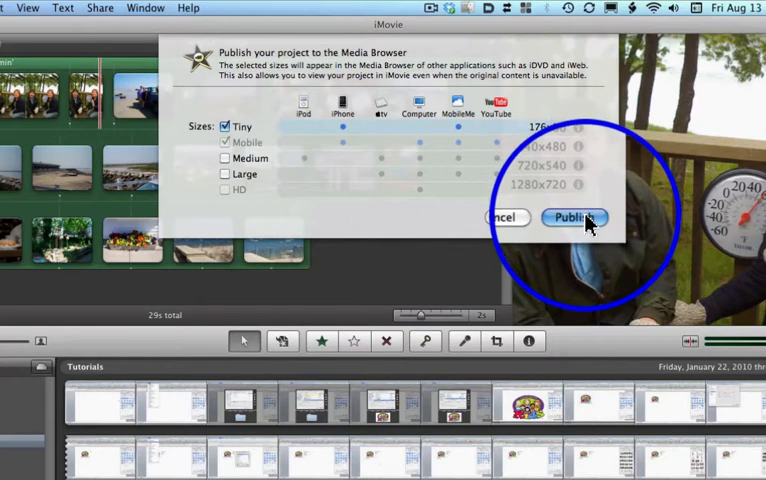
{"action": "left_click", "coordinate": [573, 218]}
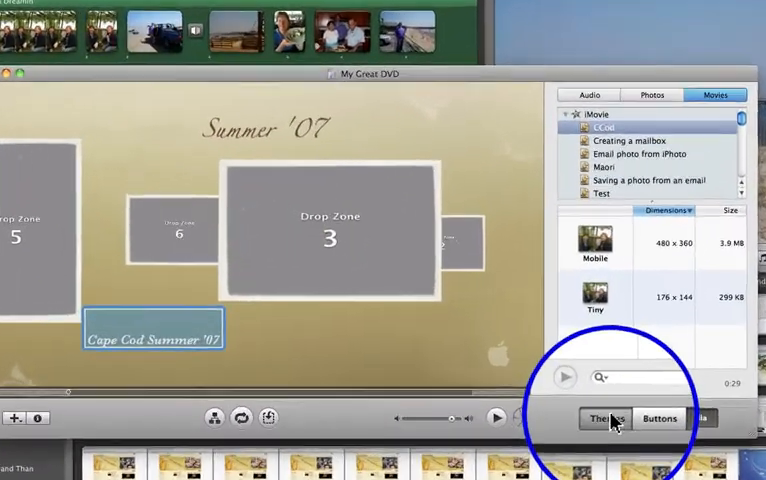
- Apply the Center Stage theme from the 7.0 Themes set to the DVD menu
{"action": "left_click", "coordinate": [604, 418]}
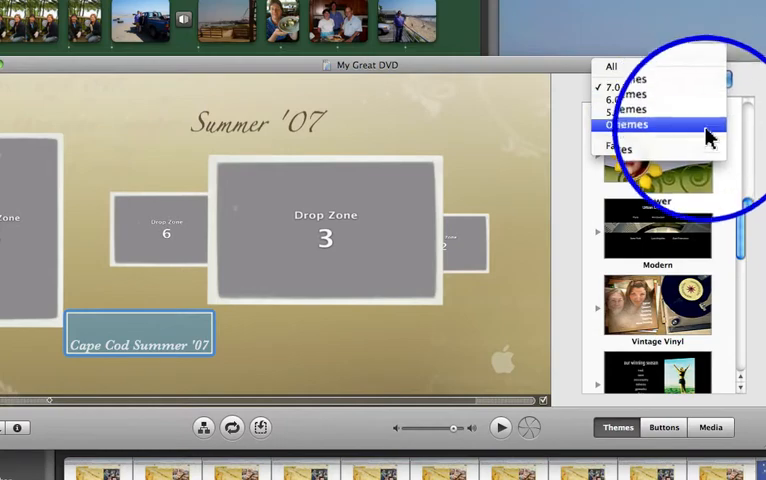
{"action": "left_click", "coordinate": [627, 124]}
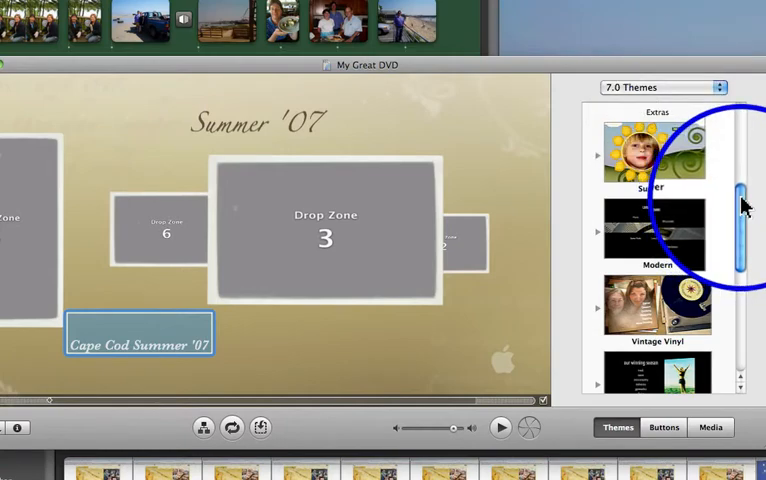
{"action": "scroll", "scroll_direction": "down", "scroll_amount": 3}
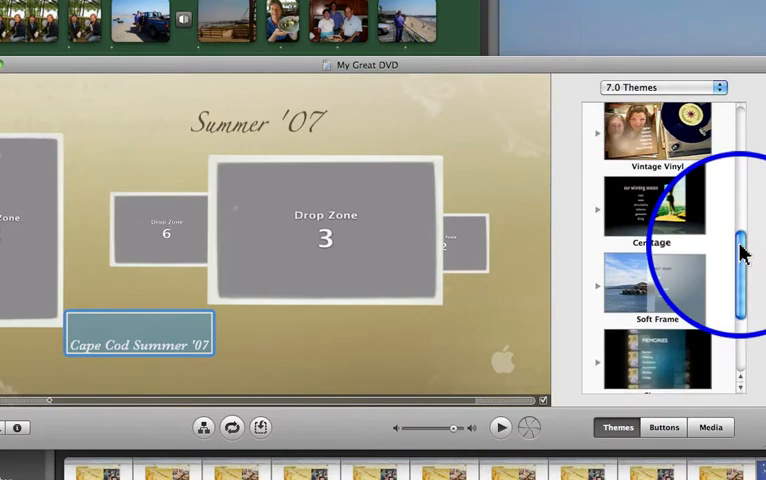
{"action": "left_click", "coordinate": [652, 207]}
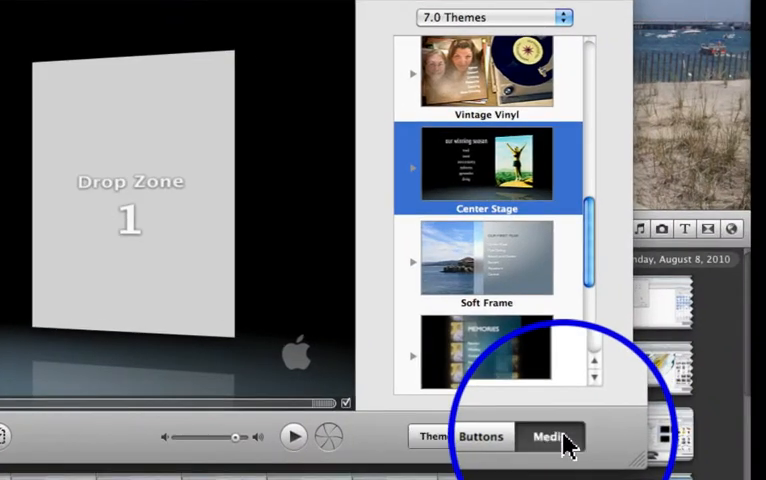
- Add the Mobile-sized CCod movie from iMovie Movies to the menu as a button
{"action": "left_click", "coordinate": [551, 437]}
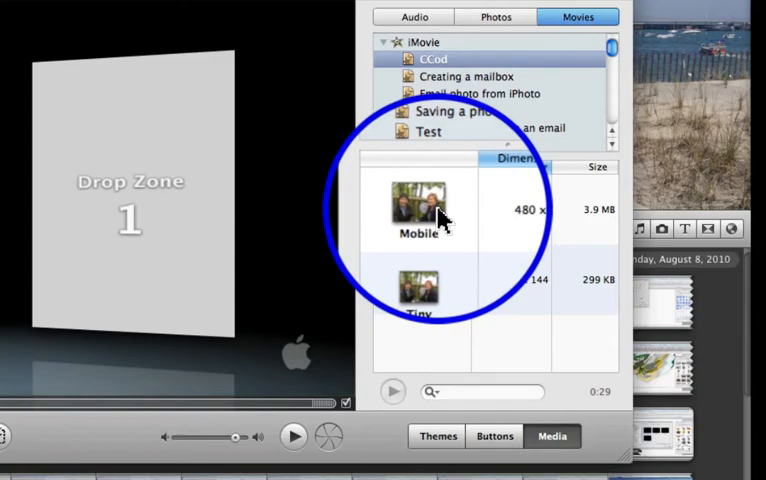
{"action": "left_click", "coordinate": [424, 290]}
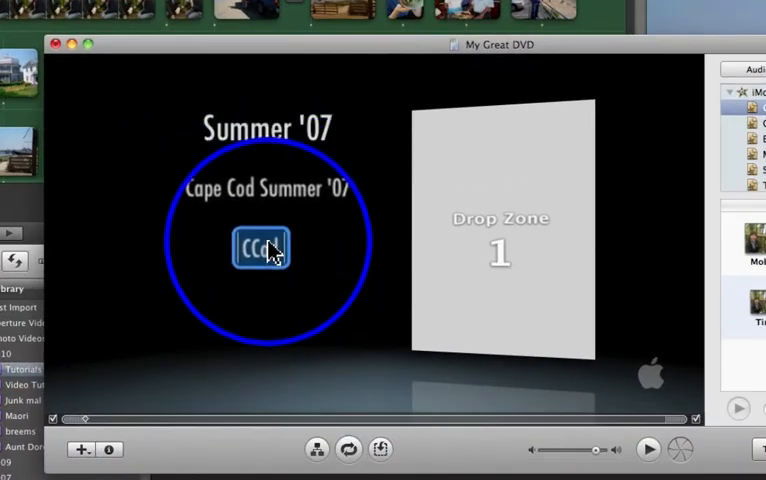
- Edit the CCod button label to read Cape Cod Summer '07
{"action": "left_click", "coordinate": [261, 247]}
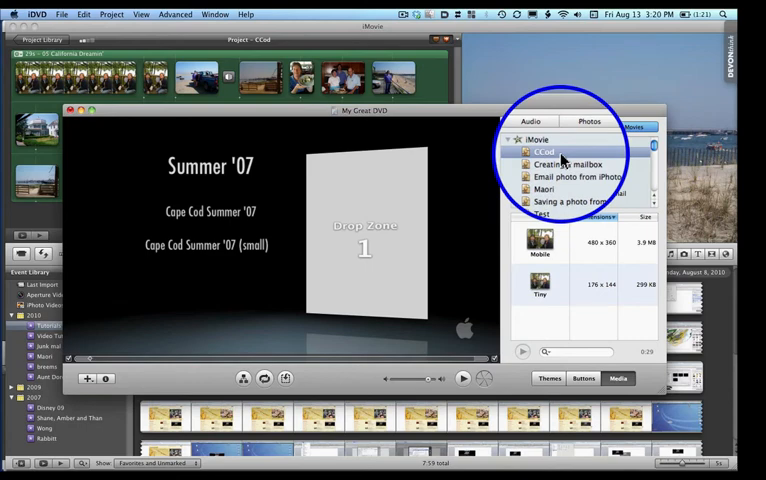
{"action": "left_click", "coordinate": [634, 127]}
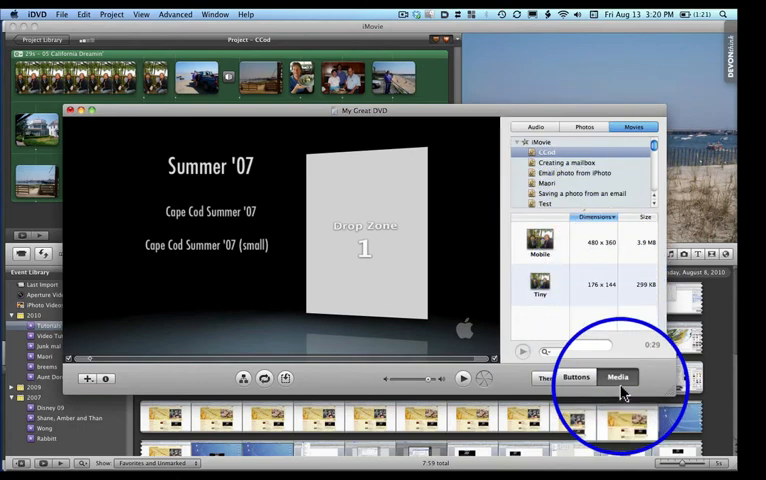
{"action": "mouse_move", "coordinate": [618, 377]}
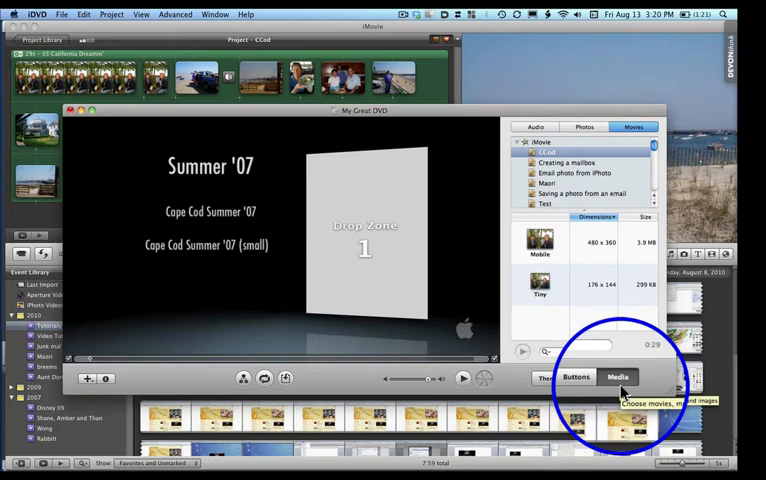